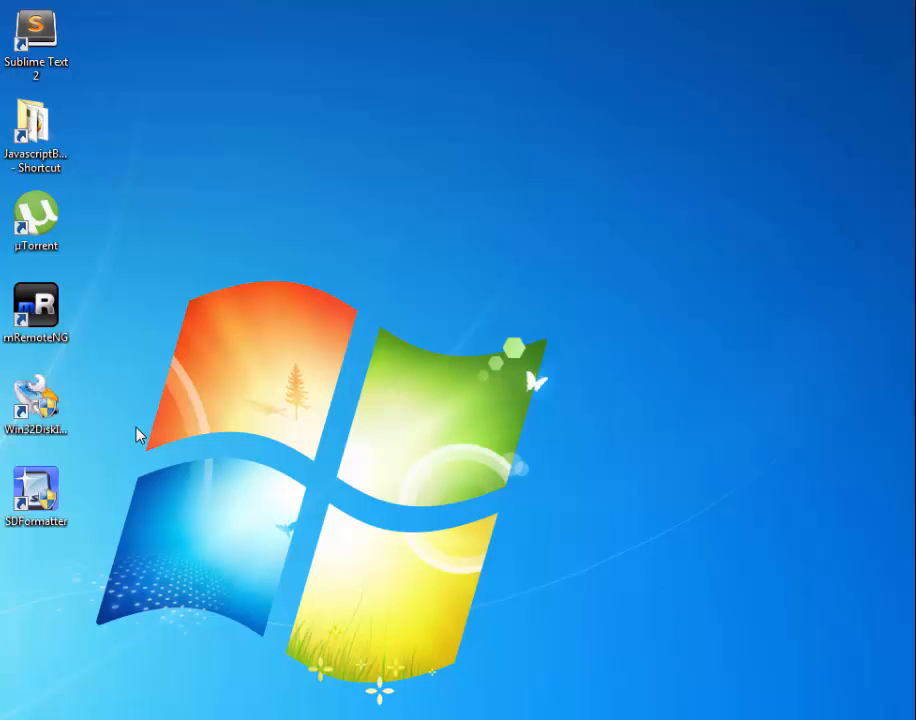
mouse_move(96, 424)
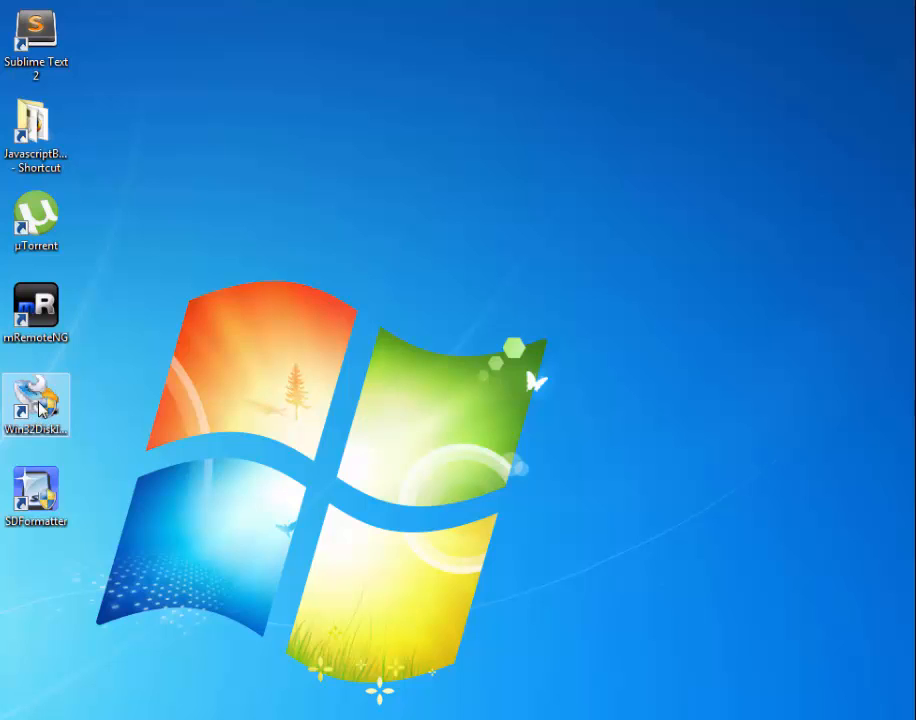
Step: Launch Win32 Disk Imager from its desktop shortcut
right_click(36, 404)
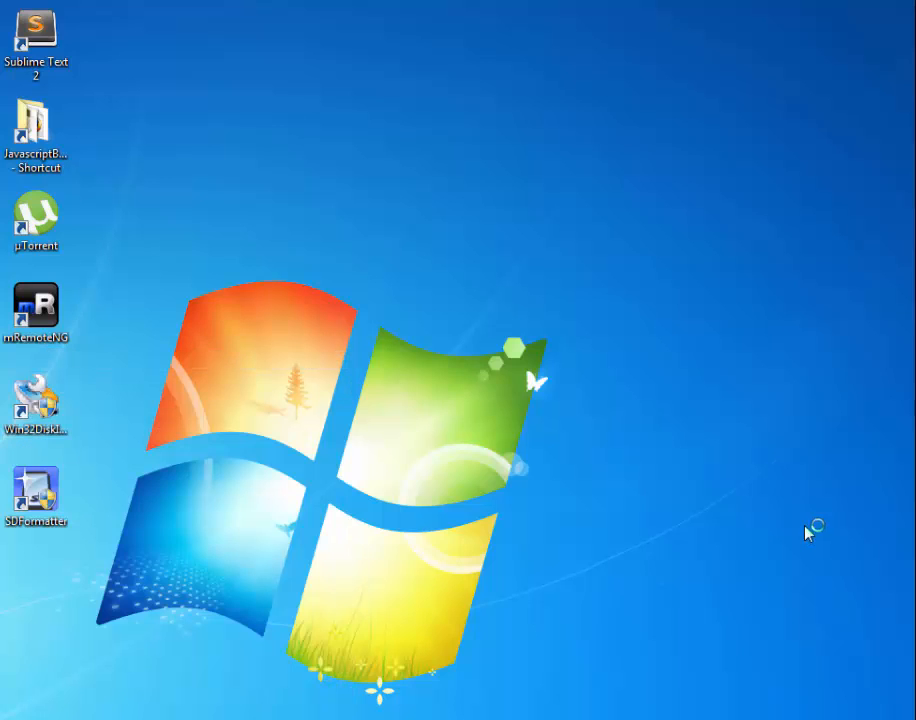
double_click(36, 400)
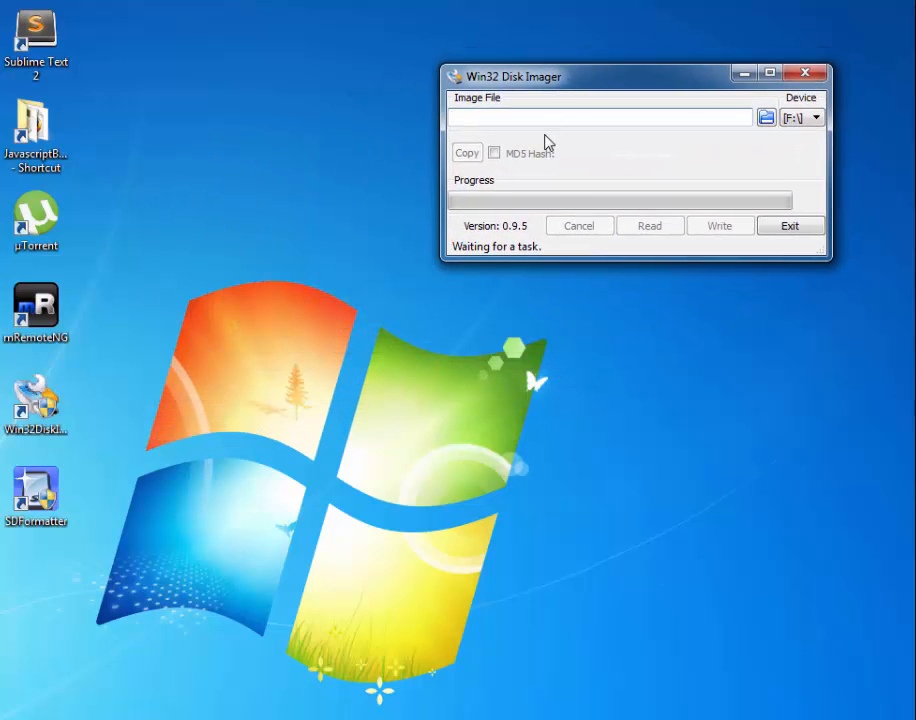
mouse_move(800, 116)
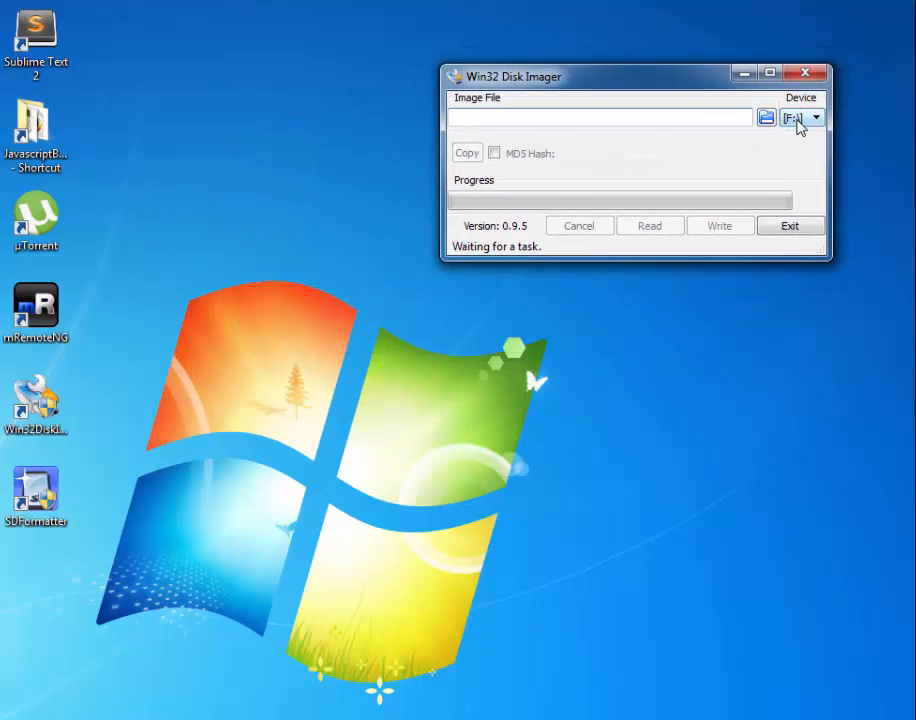
Step: Select drive G:\ as the device and enter F:\Learning_Folder\RaspberryPI\Raspian\Jessie as the image path
click(816, 116)
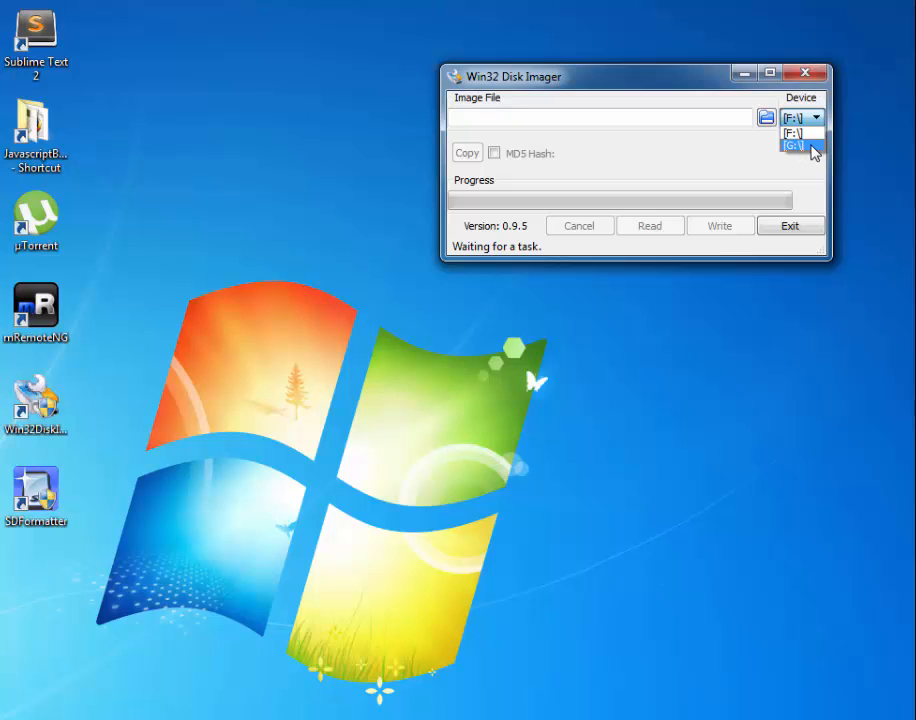
click(796, 146)
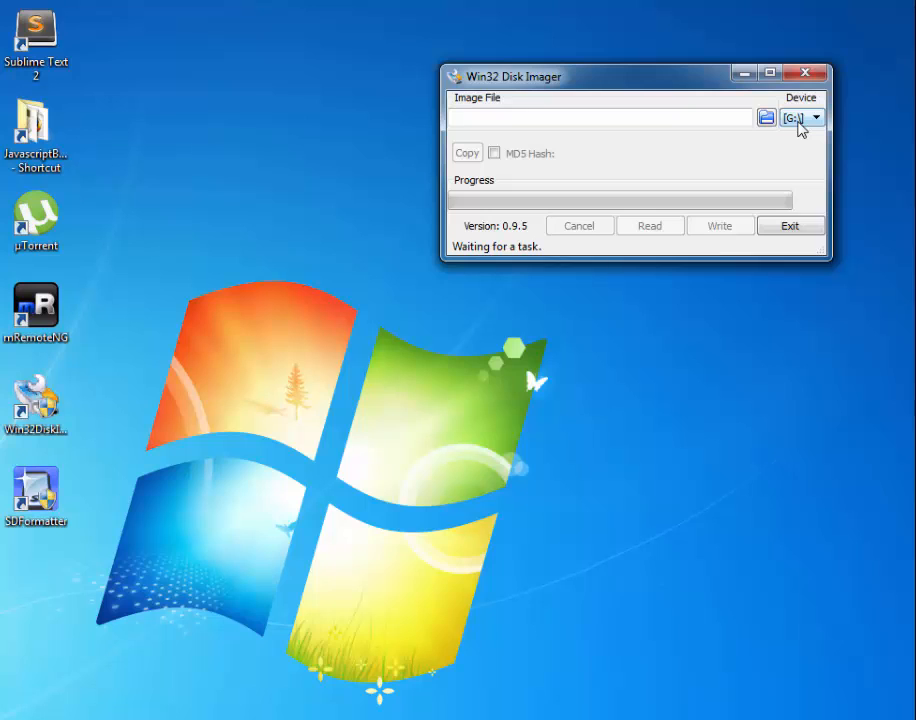
mouse_move(768, 118)
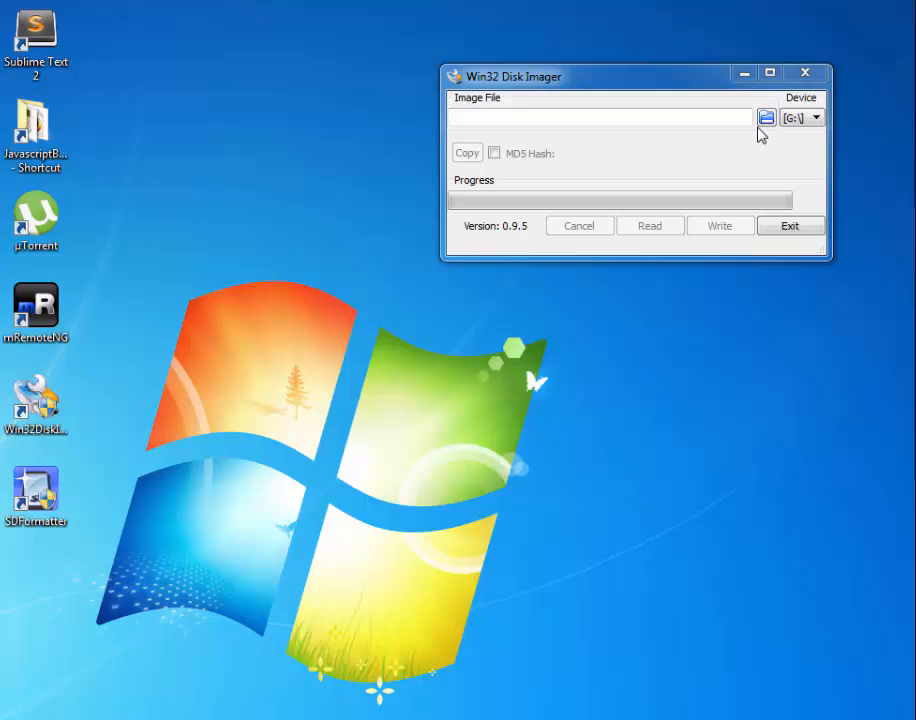
text(F:\Learning_Folder\RaspberryPI\Raspian\Jessie)
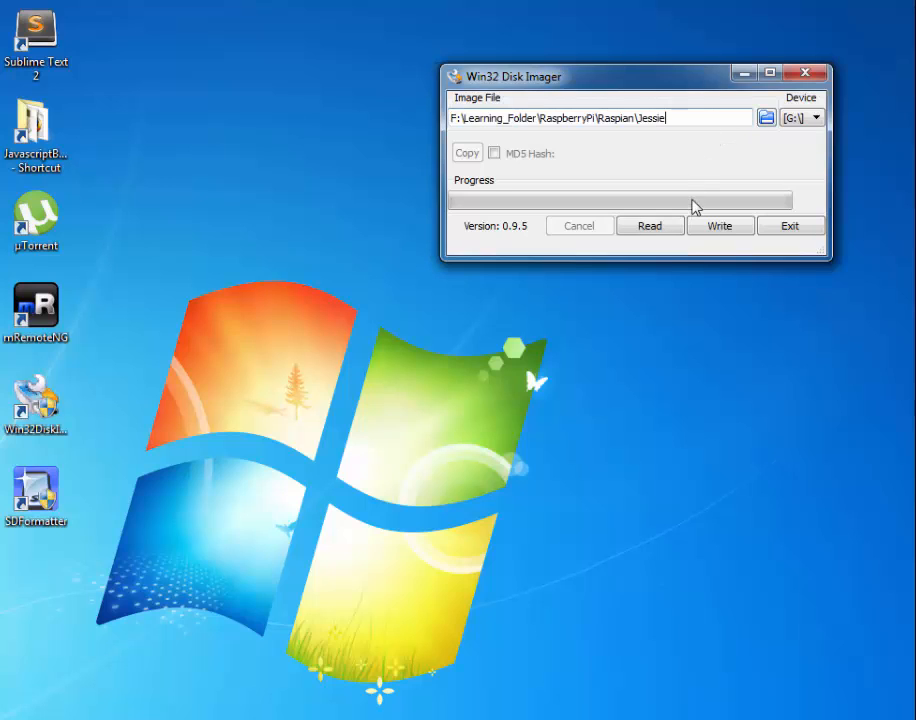
mouse_move(736, 118)
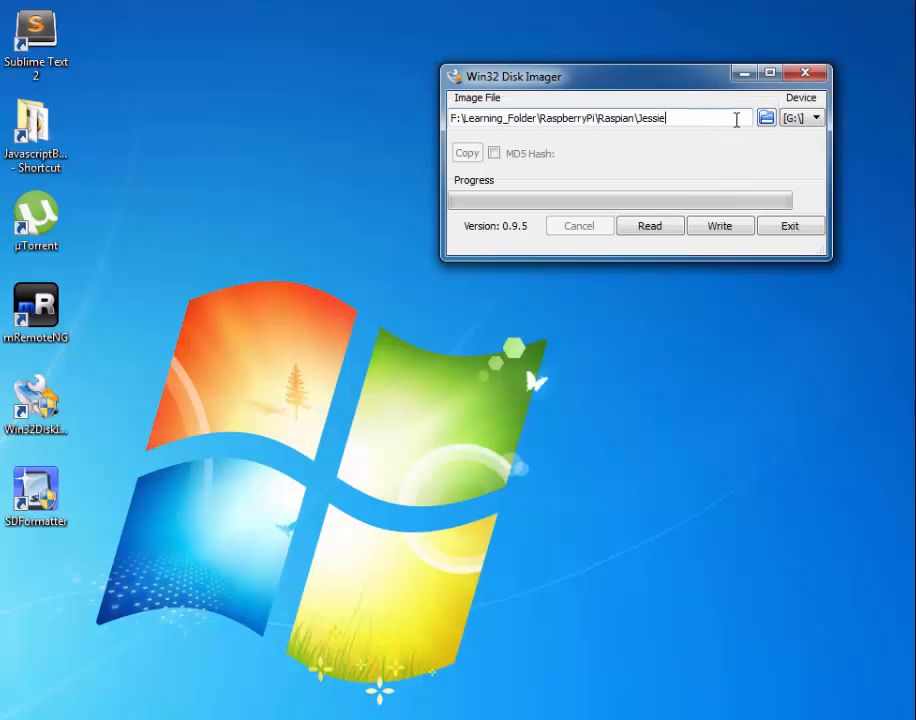
Step: Choose 2015-11-21-raspbian-jessie.img from the Jessie folder as the image file
click(766, 118)
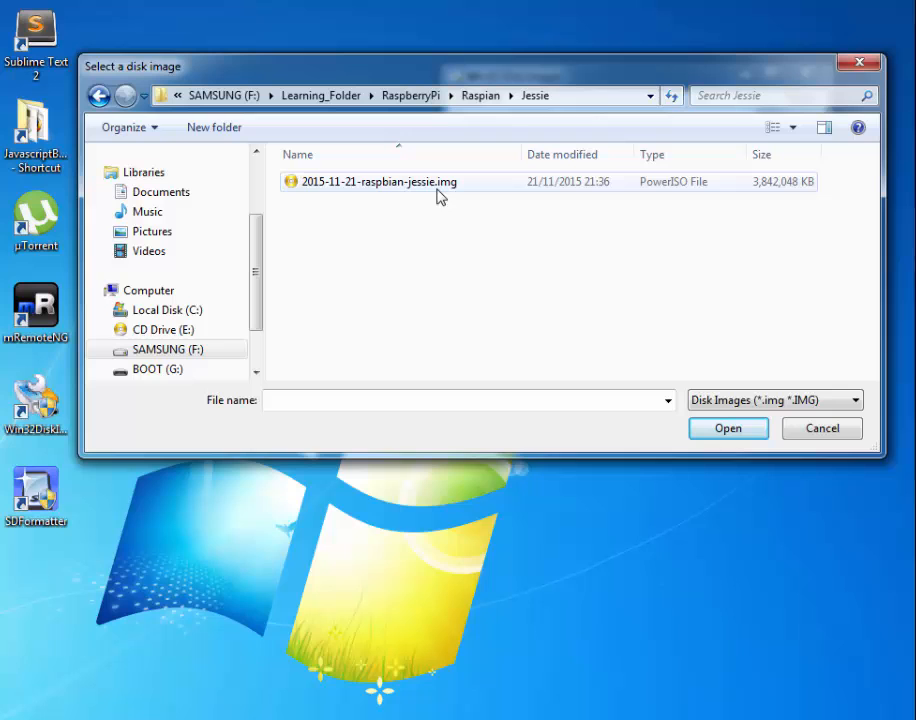
click(376, 180)
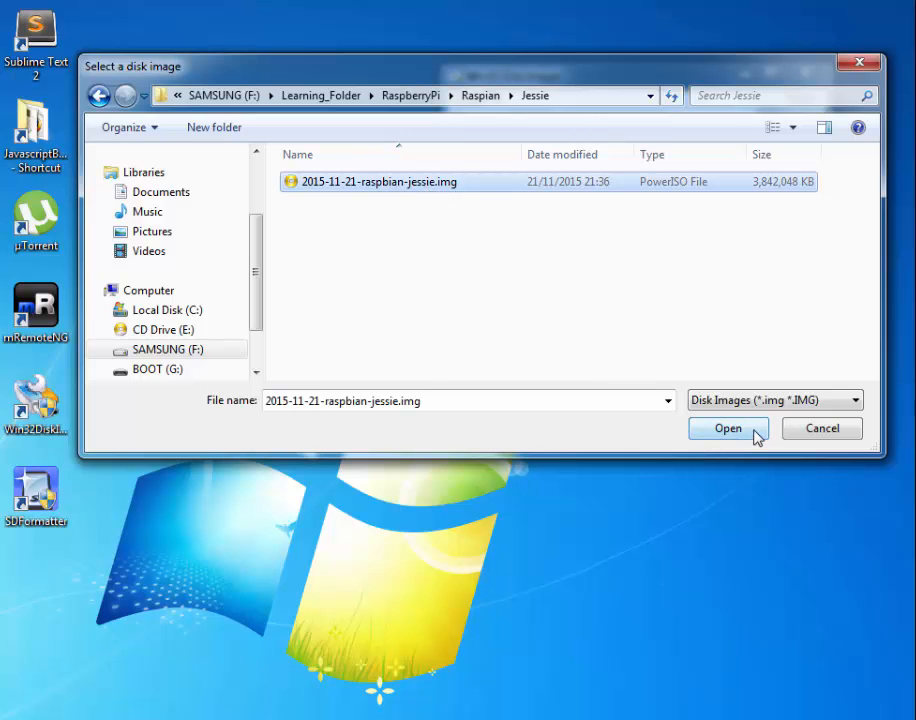
click(728, 428)
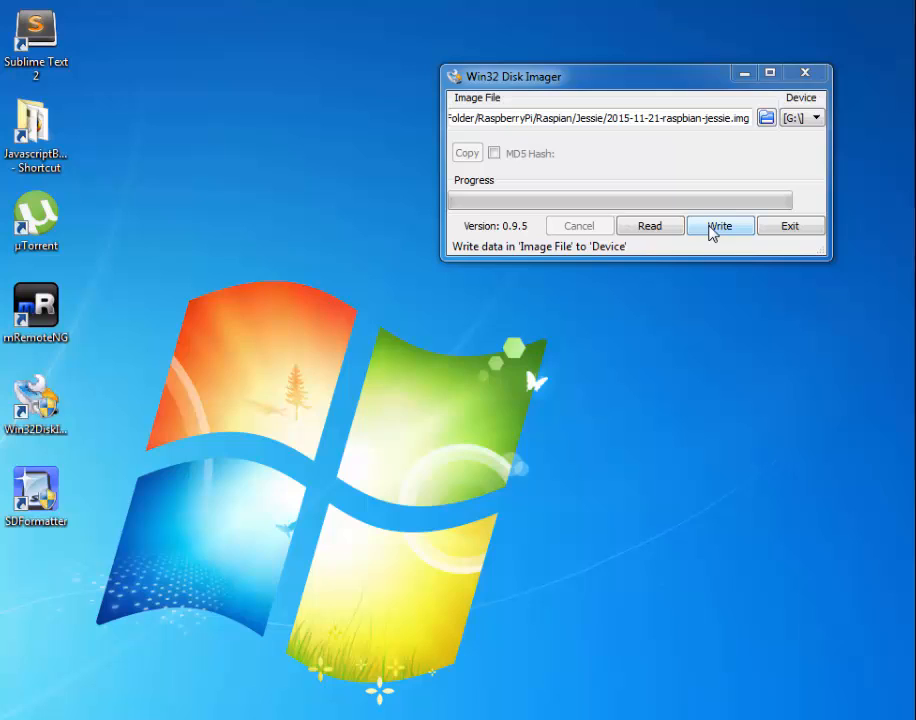
Step: Start writing the image to drive G and confirm the overwrite warning
click(720, 224)
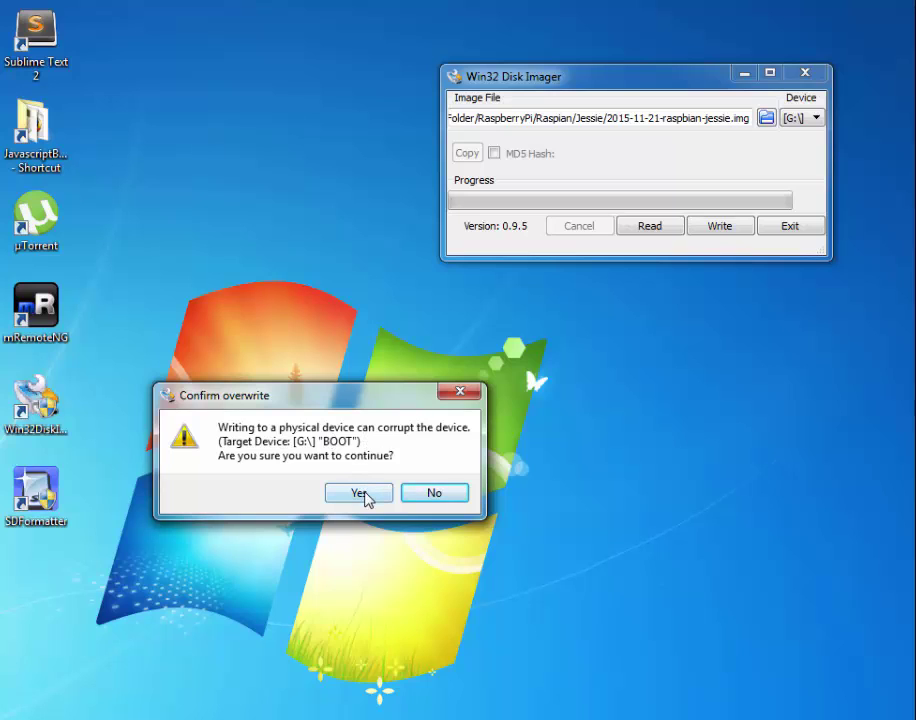
click(358, 492)
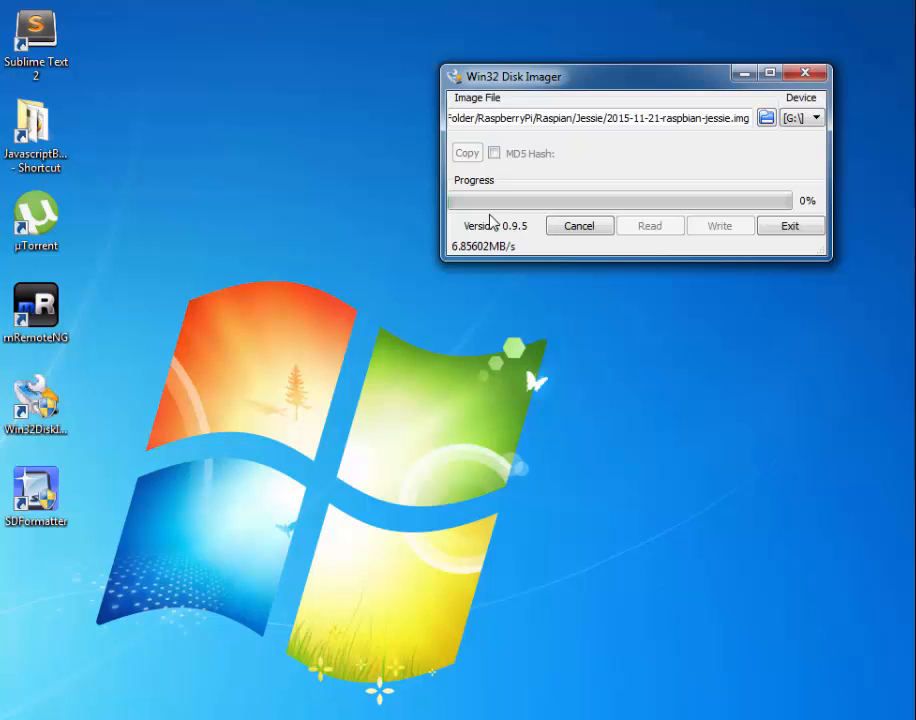
drag(636, 76, 532, 128)
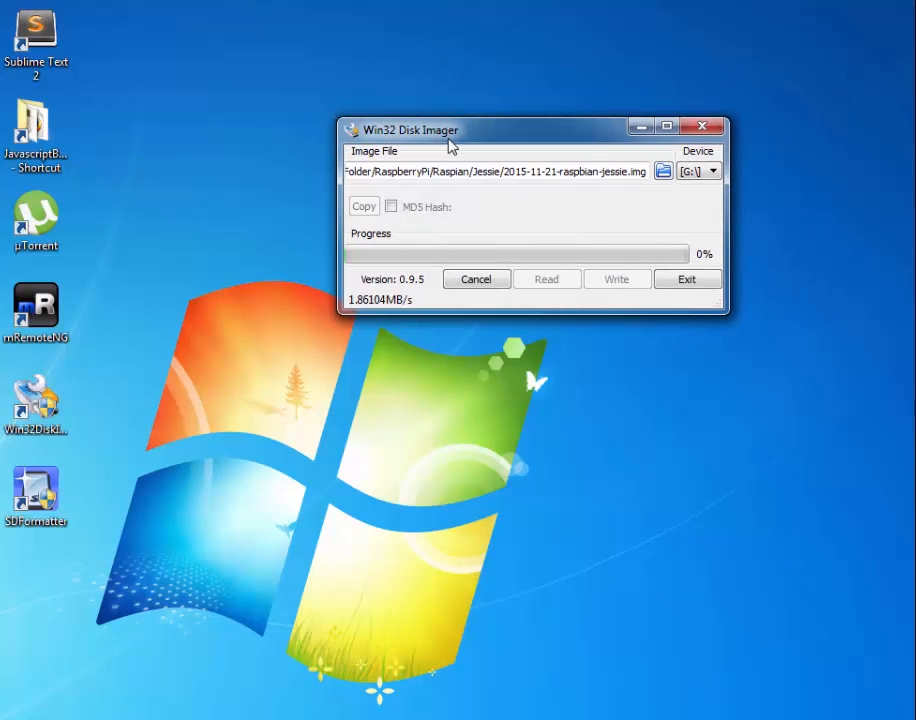
mouse_move(590, 504)
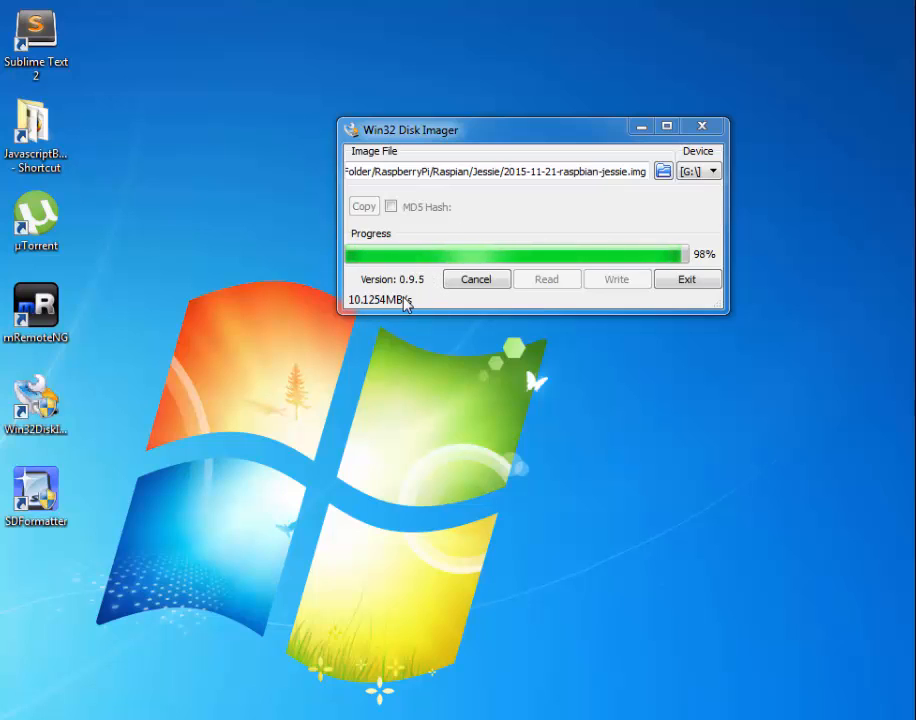
mouse_move(450, 302)
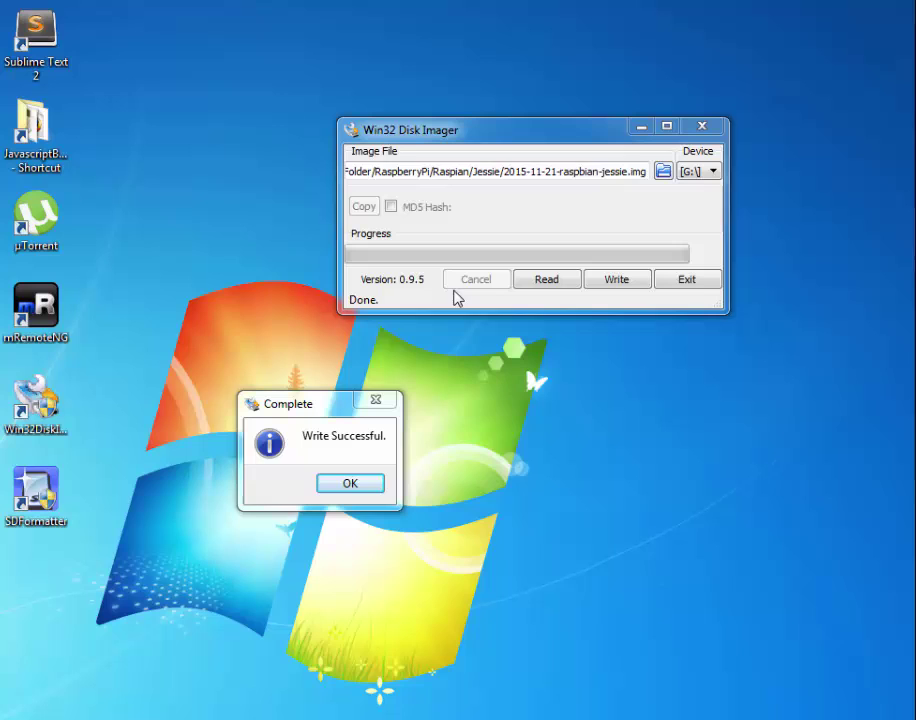
Step: Acknowledge the Write Successful notice and exit Win32 Disk Imager
drag(288, 404, 492, 228)
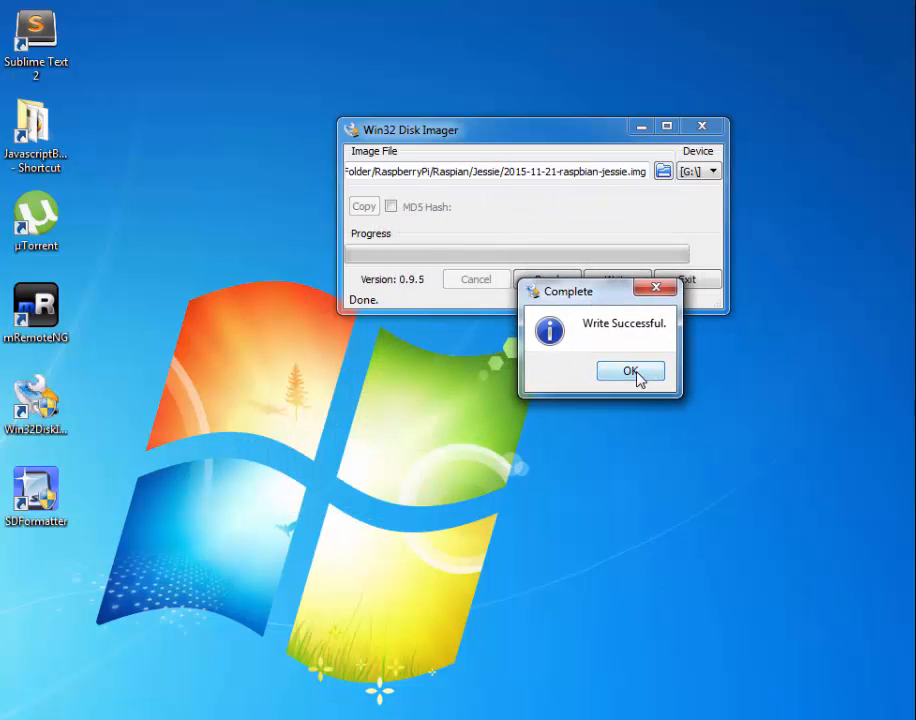
click(630, 370)
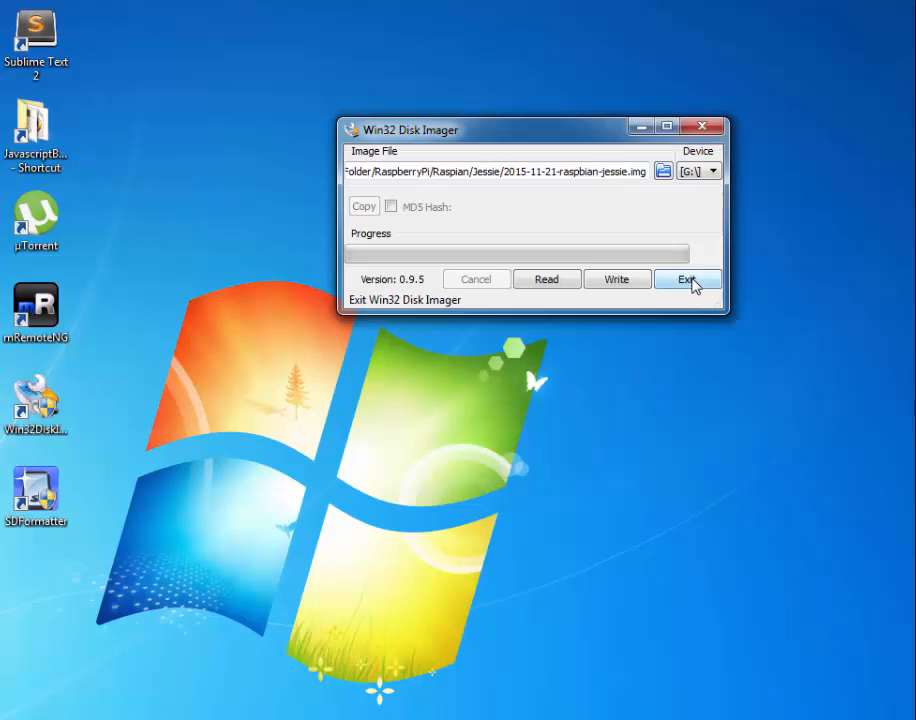
click(686, 280)
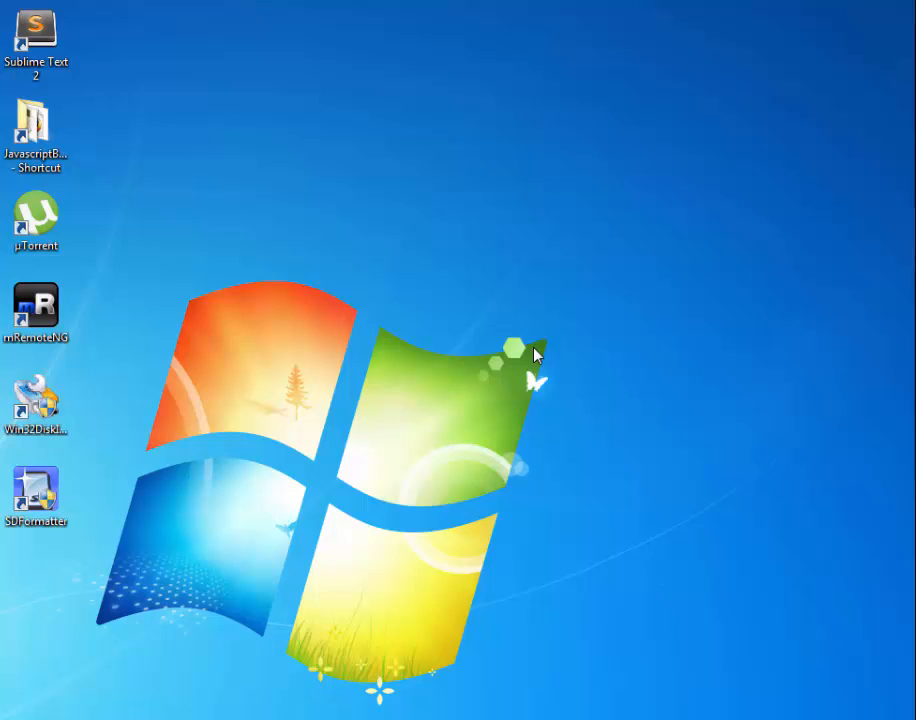